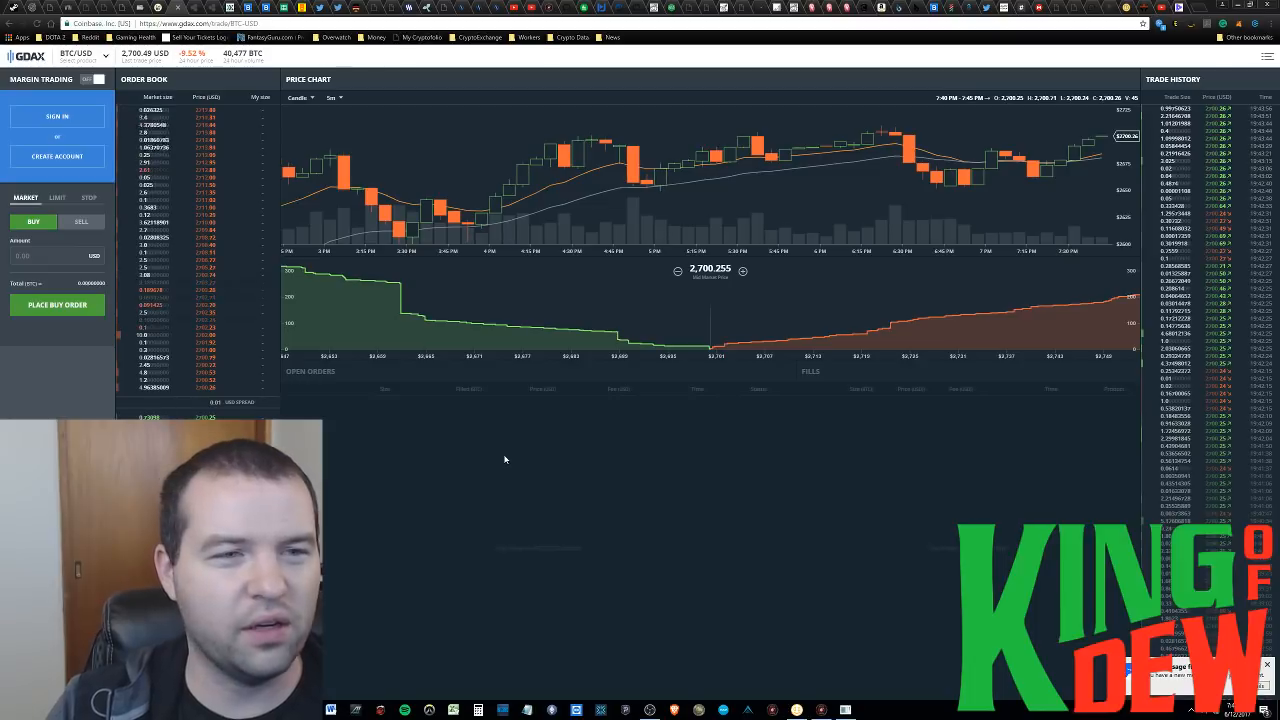
Step: Expand the product selector to show the BTC, ETH and LTC markets with prices
{"action": "left_click", "coordinate": [80, 54]}
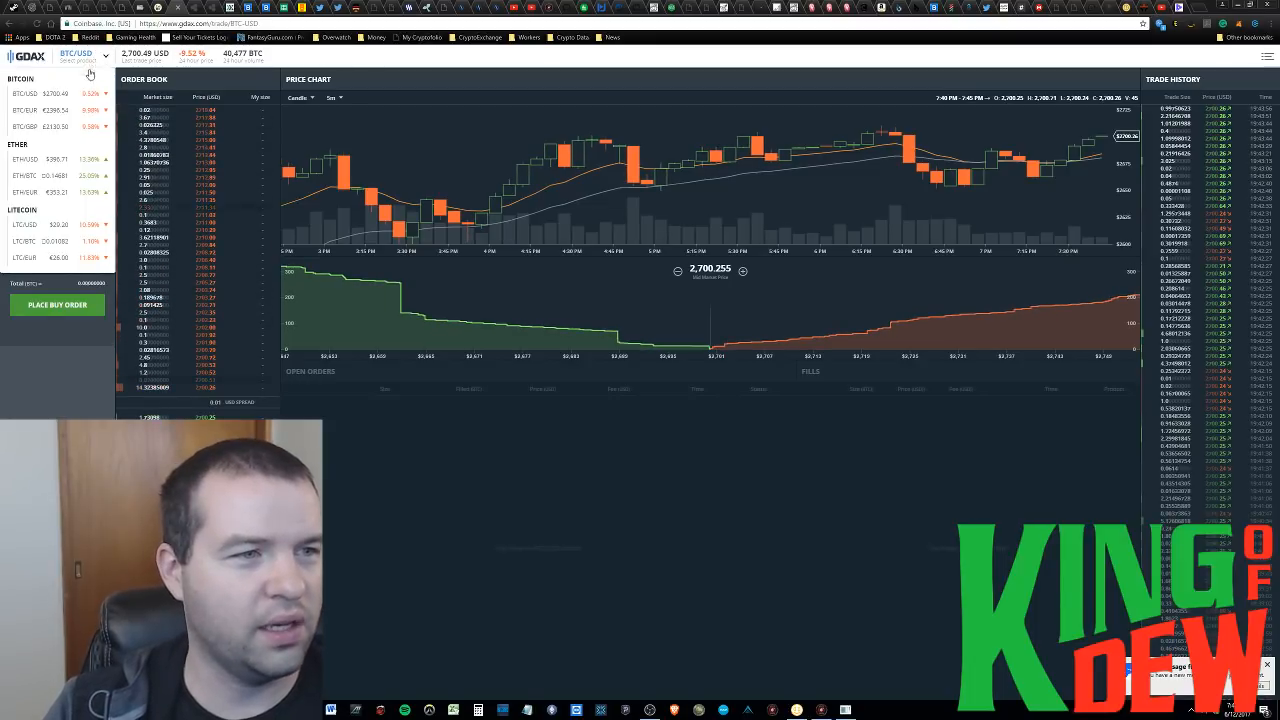
Step: Switch the market to ETH-USD and reveal the Price Chart timeframe choices
{"action": "left_click", "coordinate": [40, 110]}
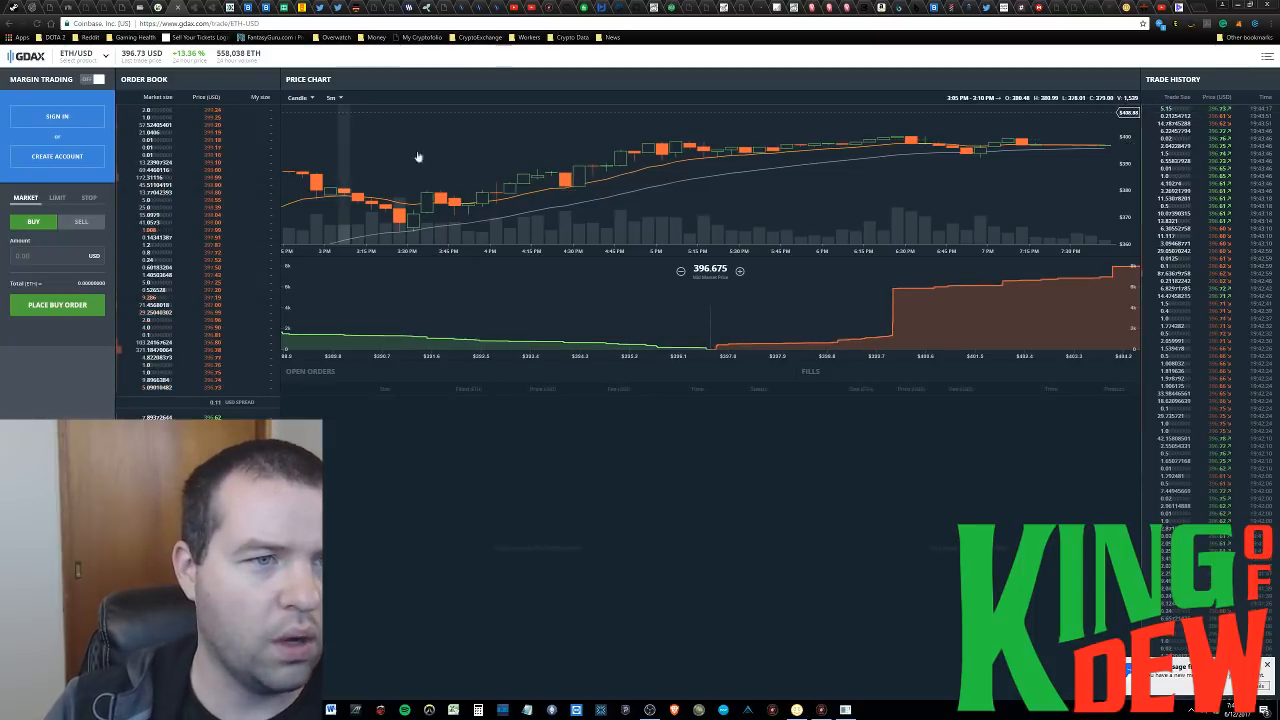
{"action": "left_click", "coordinate": [330, 96]}
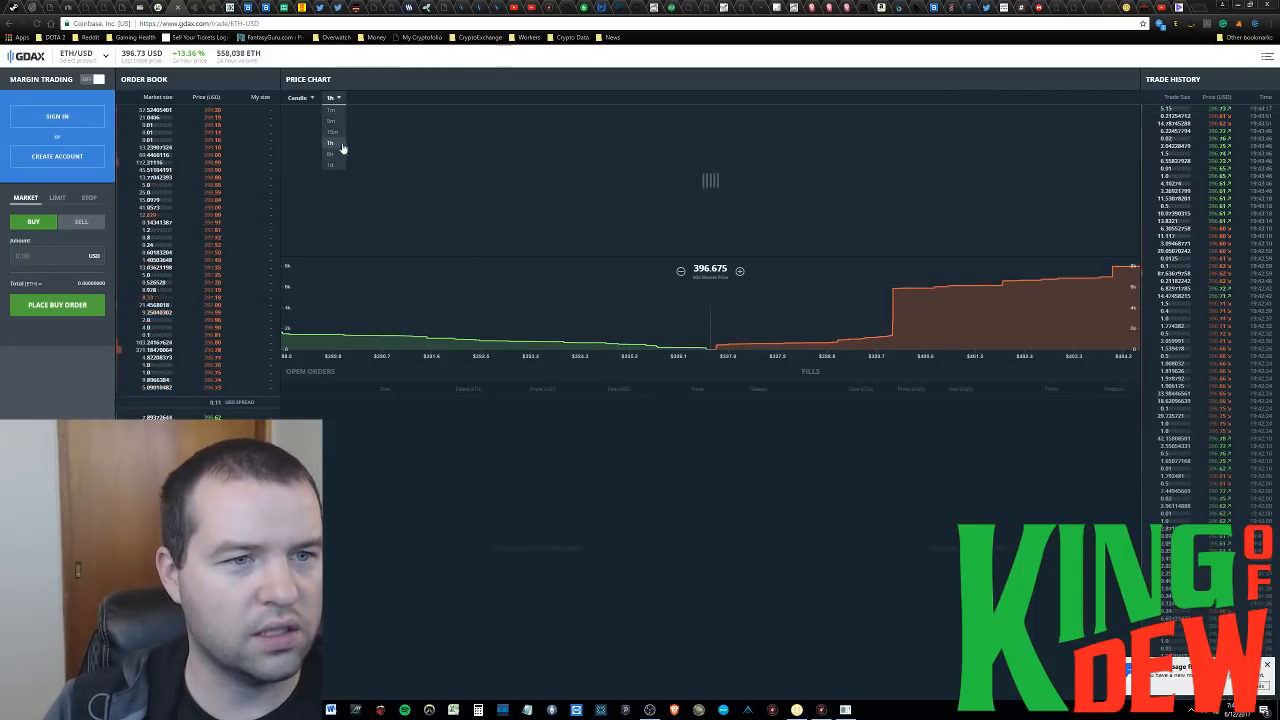